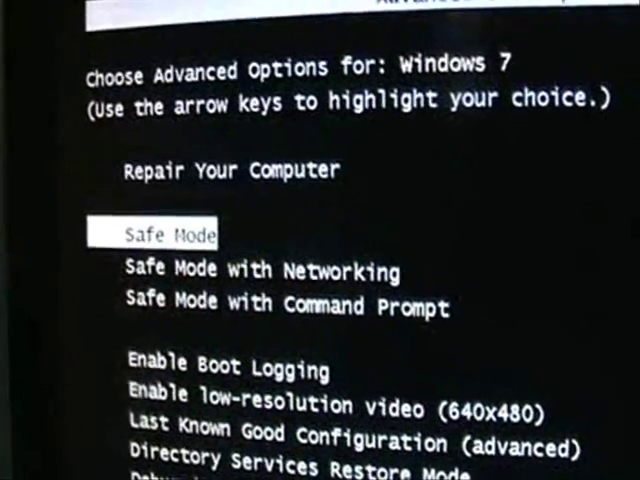
Highlight Repair Your Computer in the Advanced Boot Options menu for Windows 7.
key("Down")
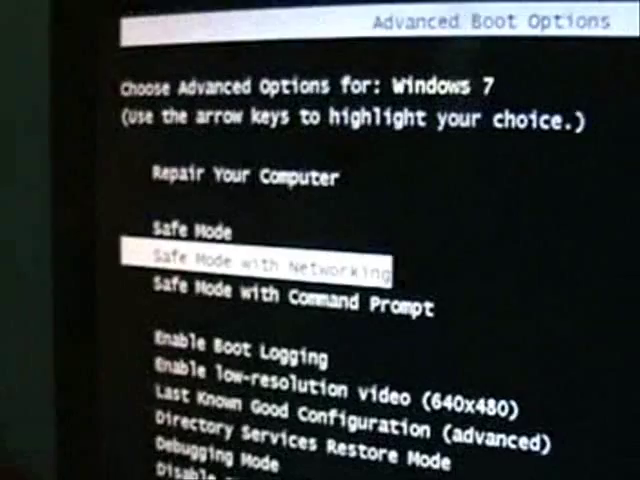
key("up")
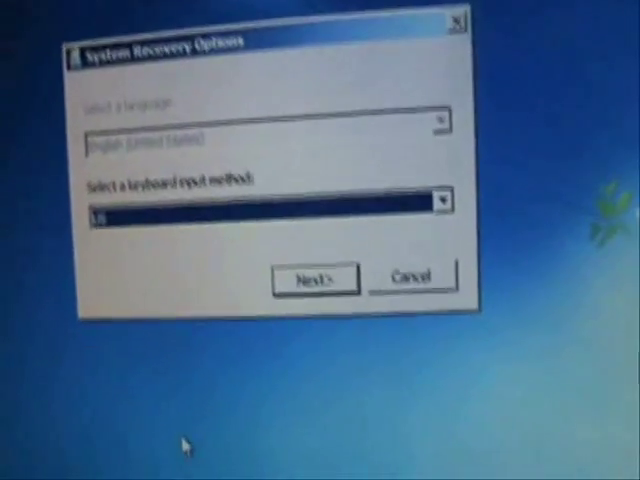
Accept the keyboard input method and log on with the local user account and password.
left_click(313, 277)
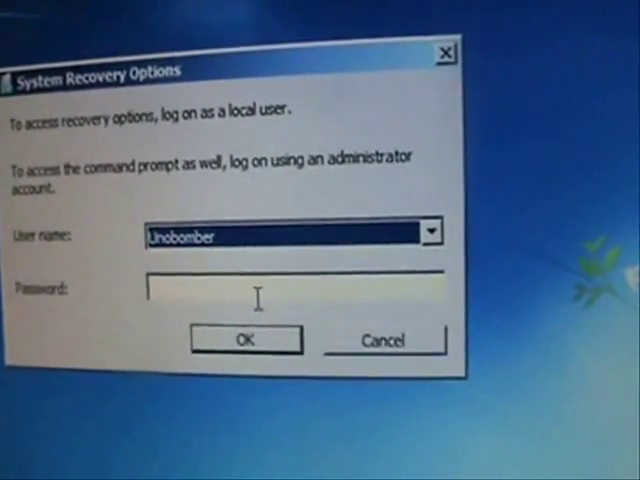
left_click(428, 230)
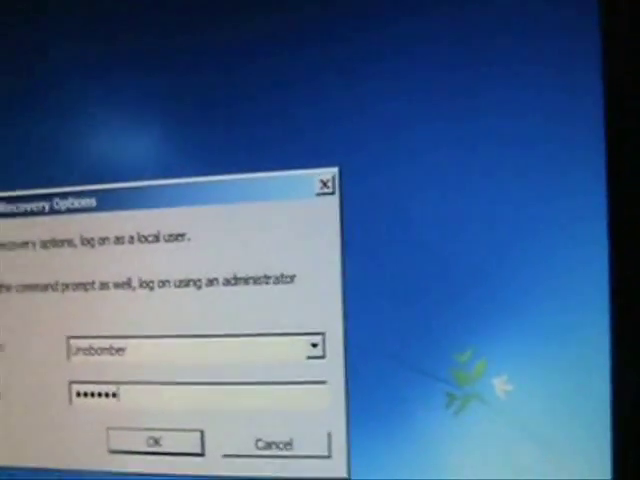
left_click(154, 442)
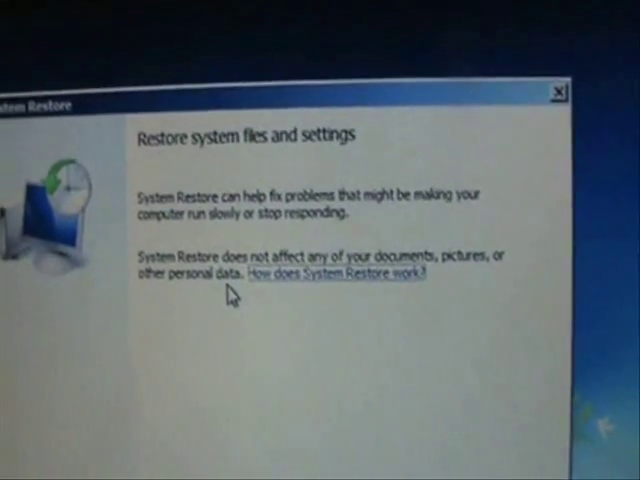
Continue past the System Restore welcome page to the restore point list.
left_click(320, 310)
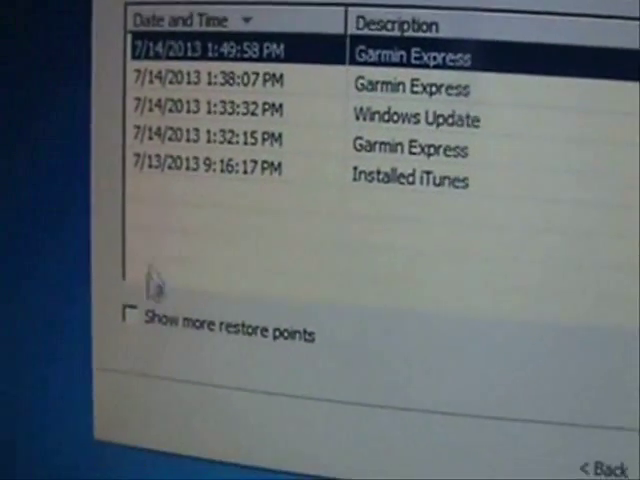
Show more restore points and proceed with the 7/14/2013 1:49:58 PM Garmin Express point.
left_click(129, 313)
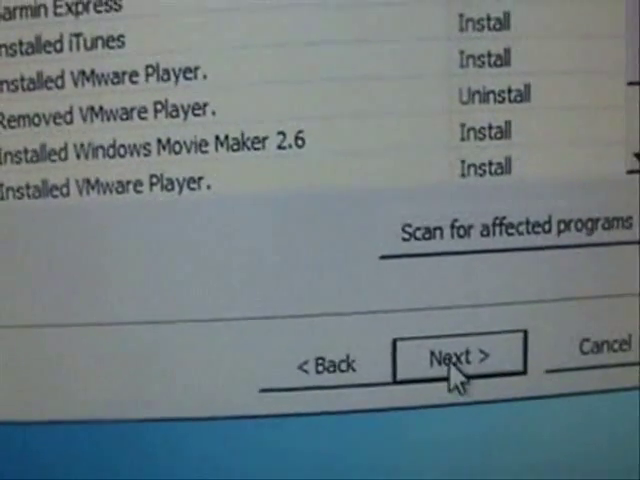
left_click(459, 355)
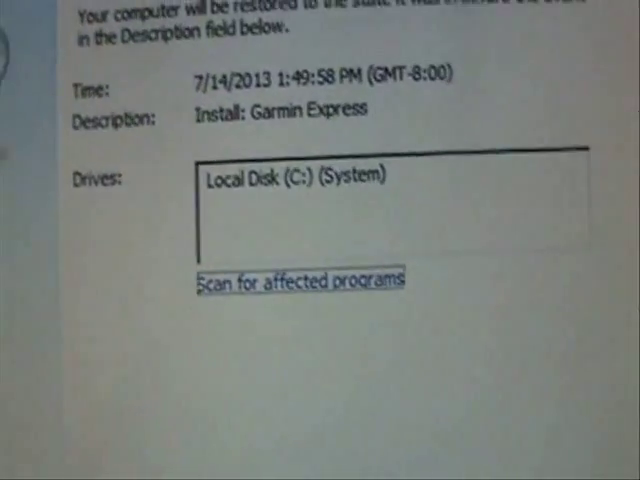